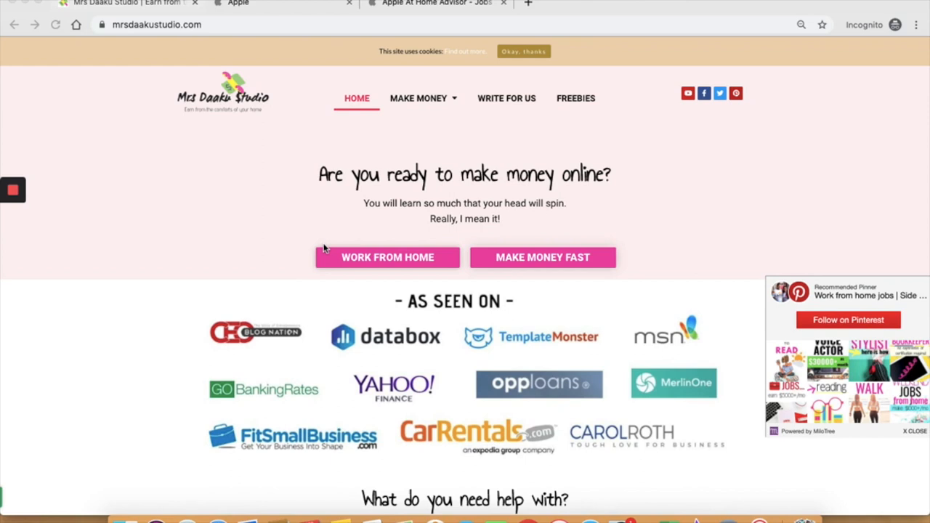
pyautogui.moveTo(165, 128)
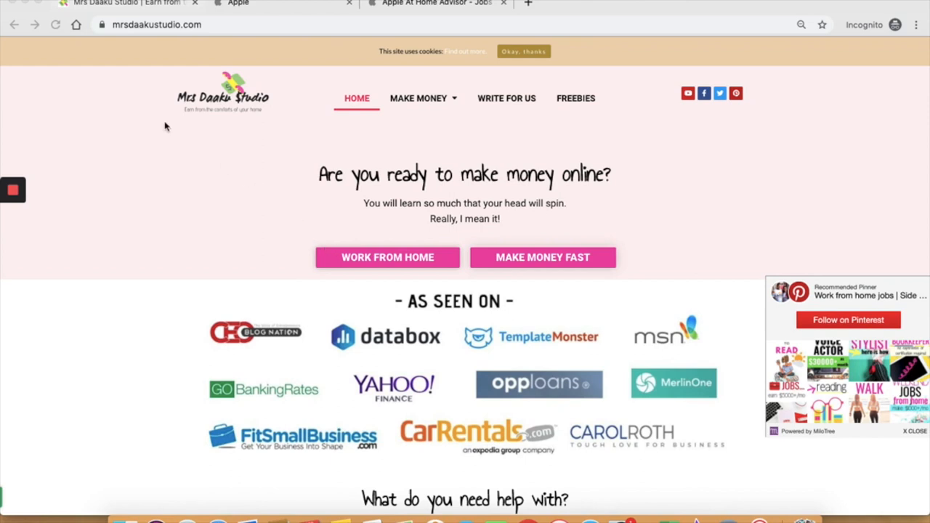
# Reach the apple.com footer and follow Job Opportunities under About Apple.
pyautogui.click(239, 3)
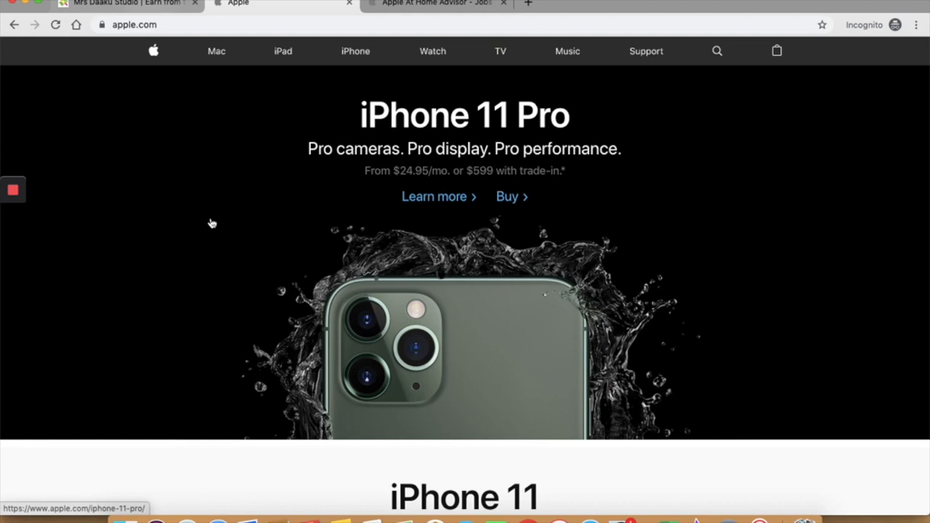
pyautogui.moveTo(111, 50)
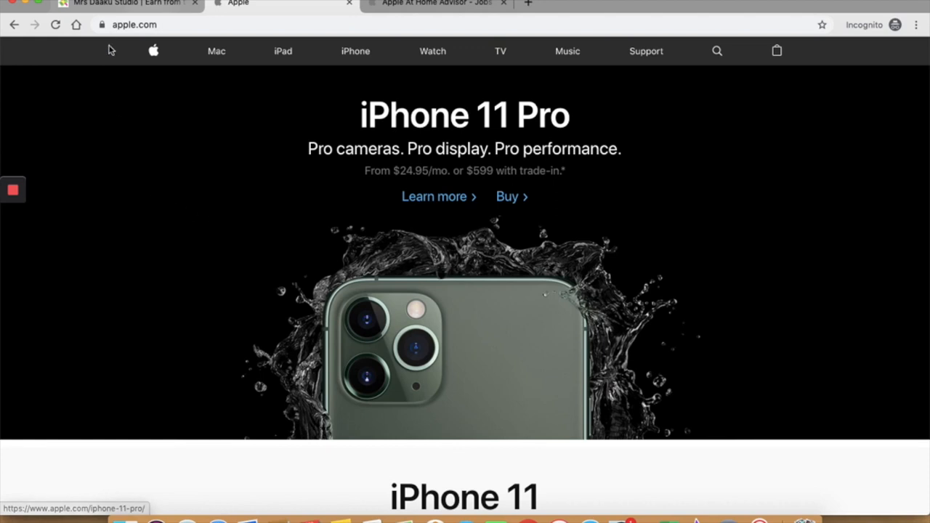
pyautogui.moveTo(252, 343)
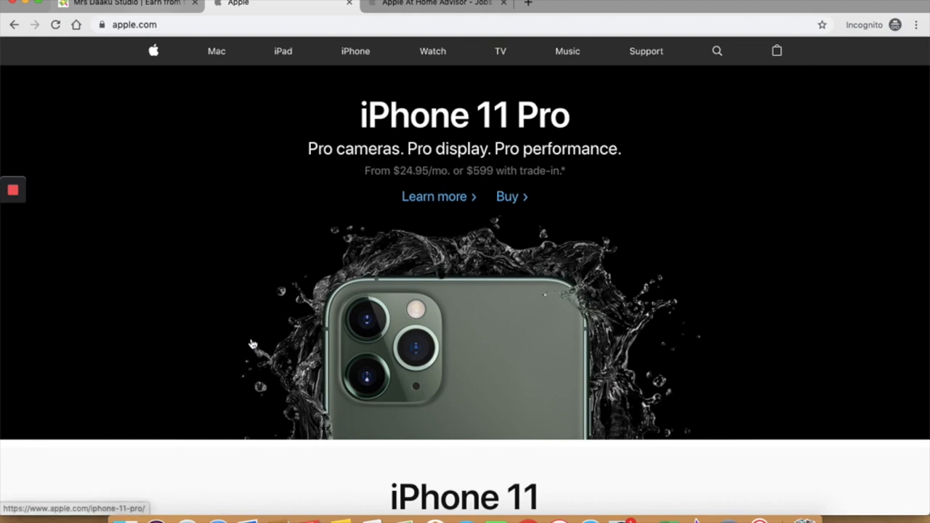
pyautogui.scroll(-3)
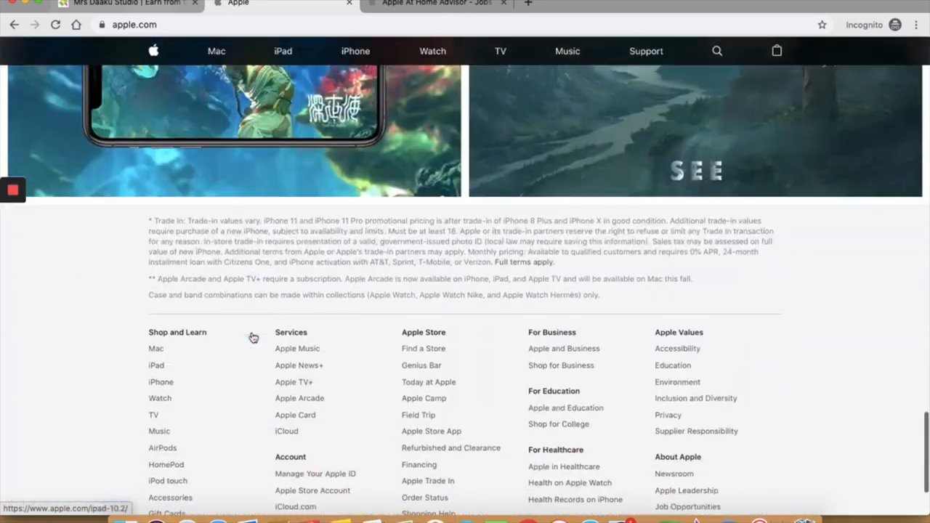
pyautogui.scroll(-3)
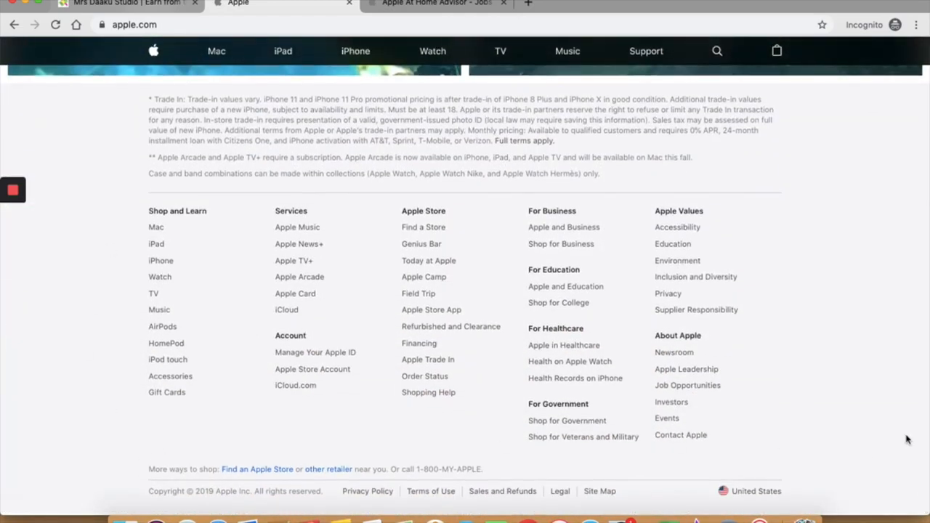
pyautogui.moveTo(875, 395)
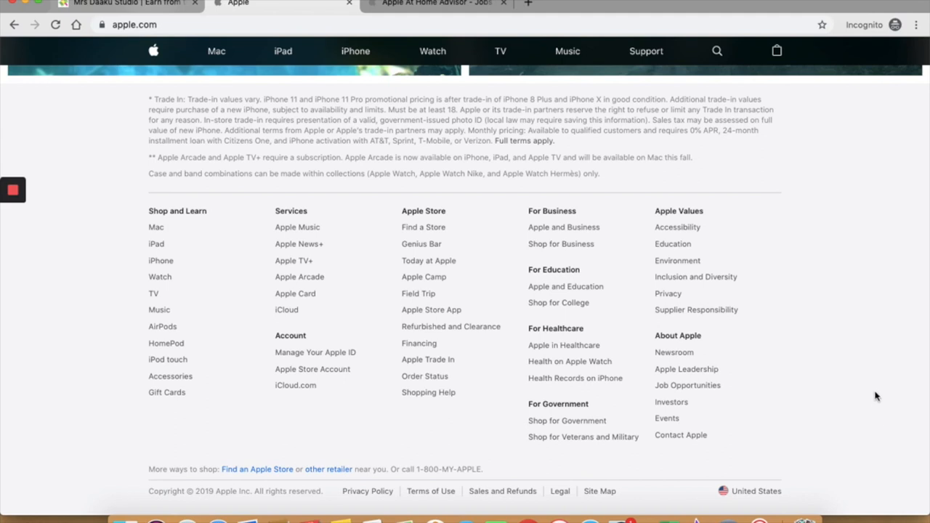
pyautogui.click(686, 385)
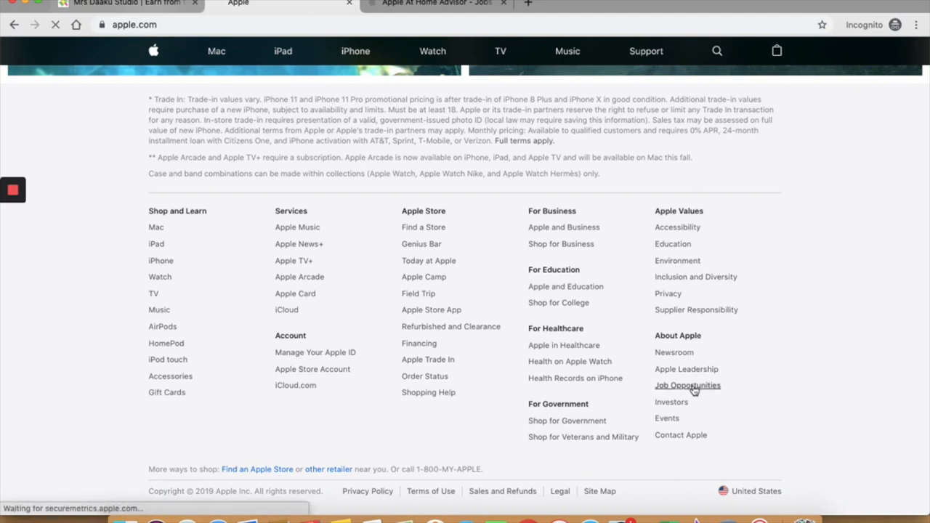
# Load the Jobs at Apple landing page and scroll through its featured team stories to the footer and back.
pyautogui.click(687, 385)
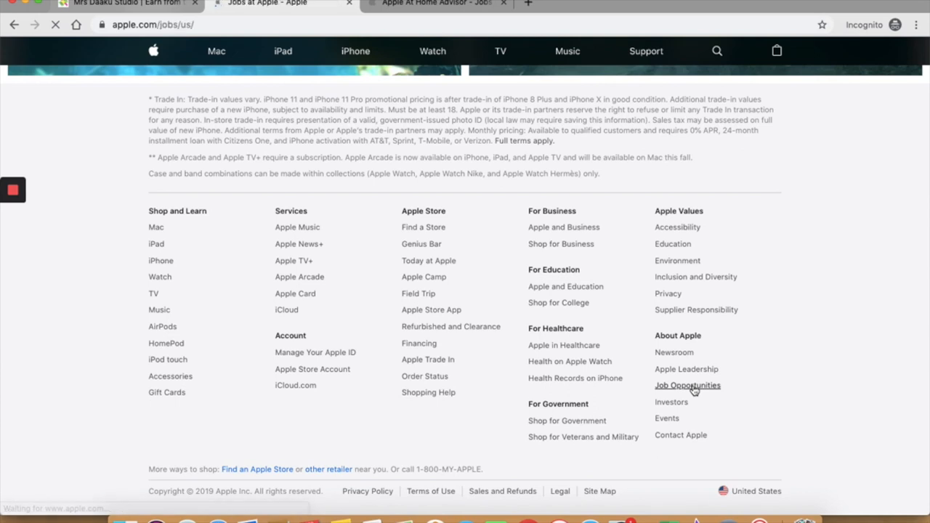
pyautogui.click(687, 385)
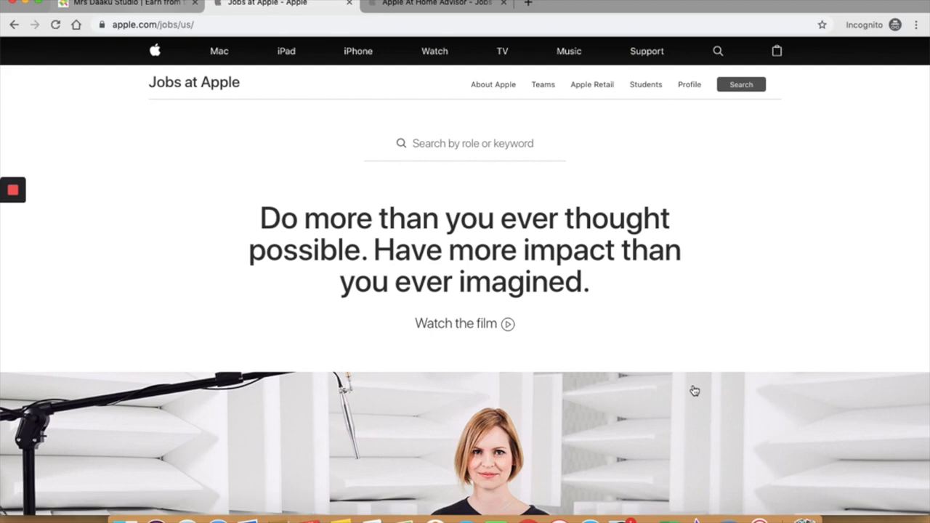
pyautogui.scroll(-3)
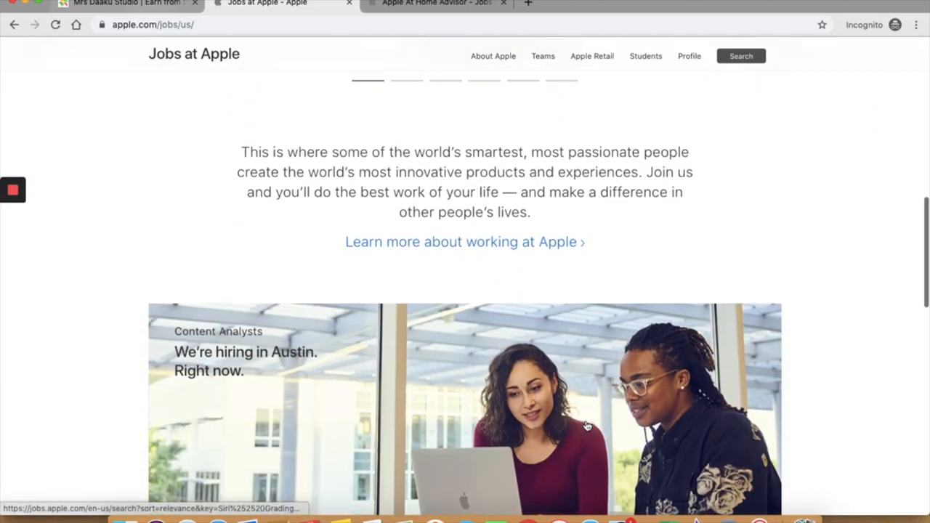
pyautogui.scroll(-3)
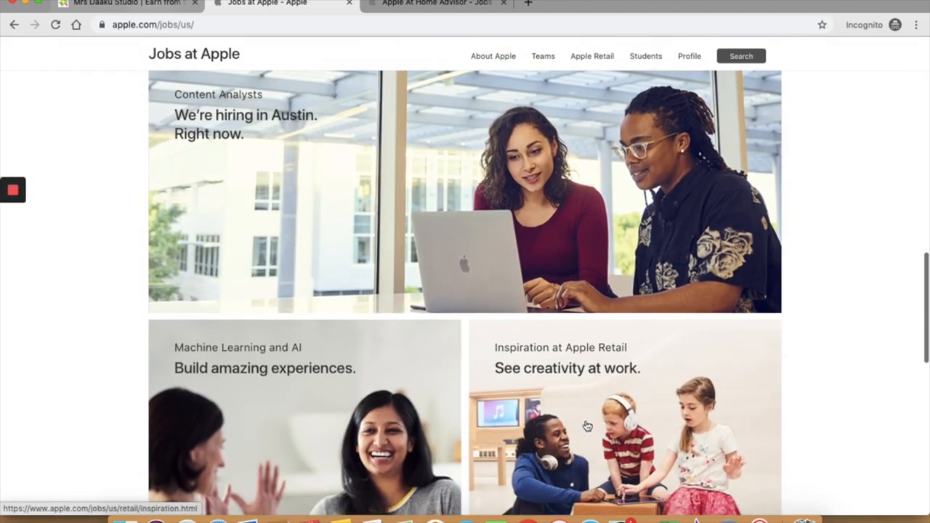
pyautogui.scroll(-3)
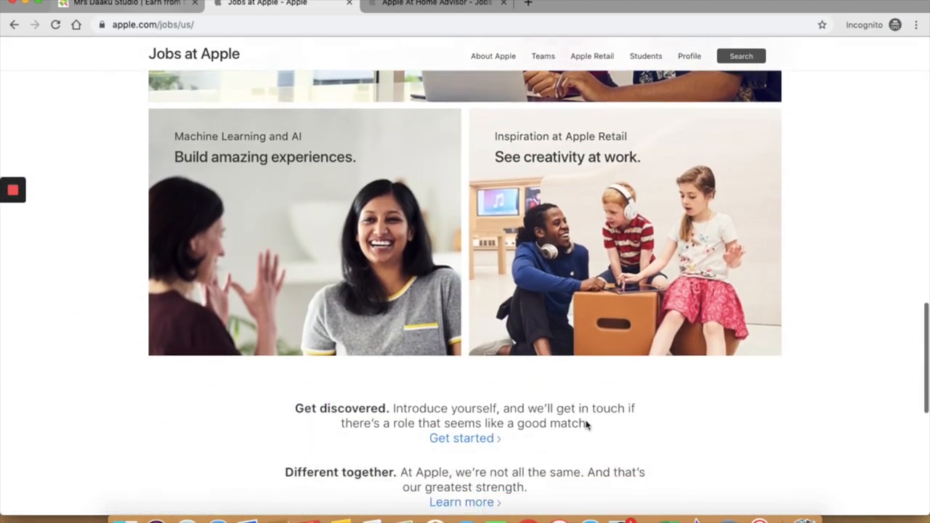
pyautogui.scroll(-3)
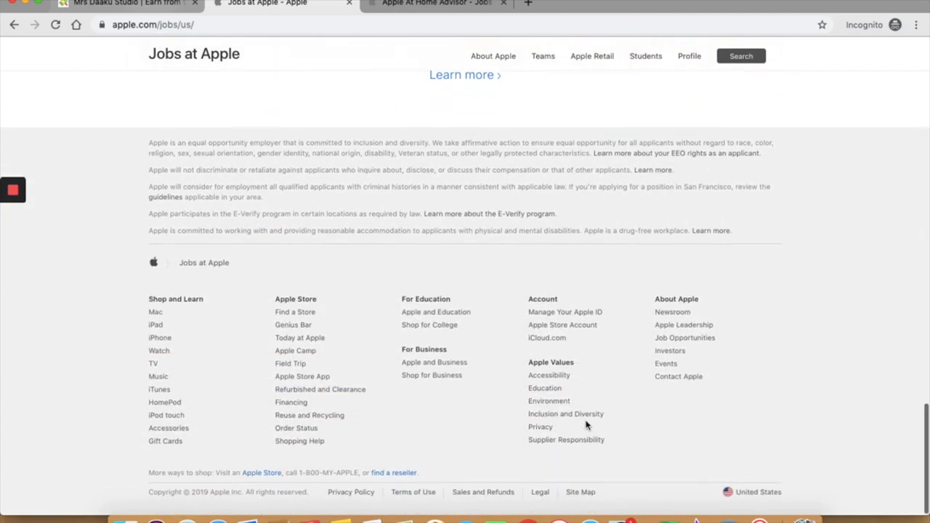
pyautogui.scroll(3)
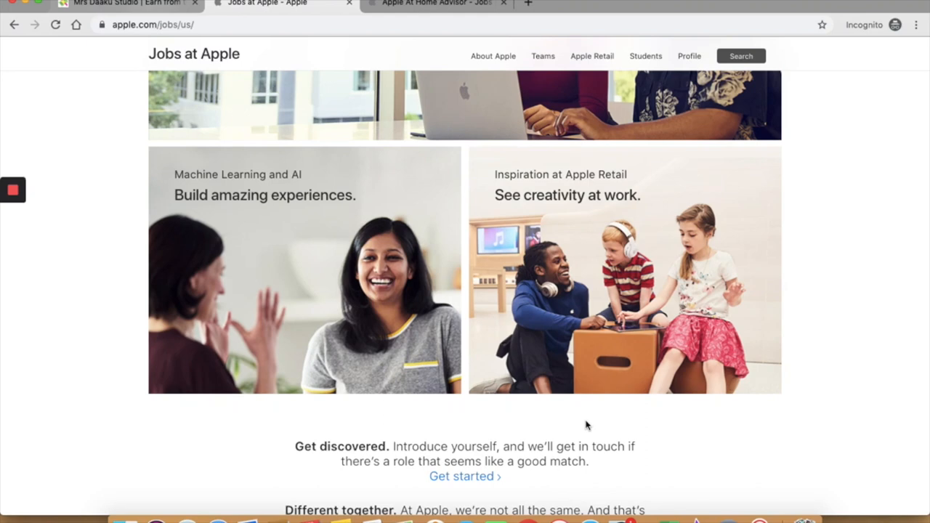
pyautogui.moveTo(593, 362)
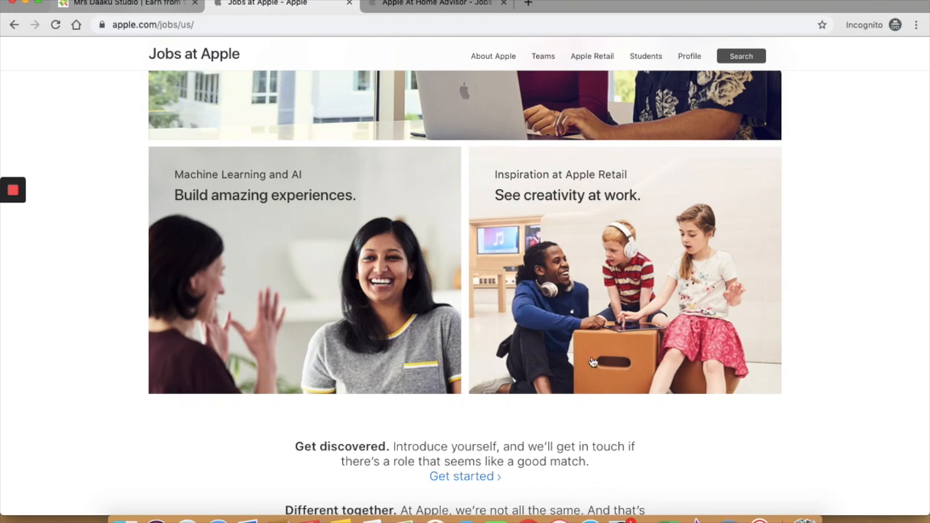
pyautogui.moveTo(654, 259)
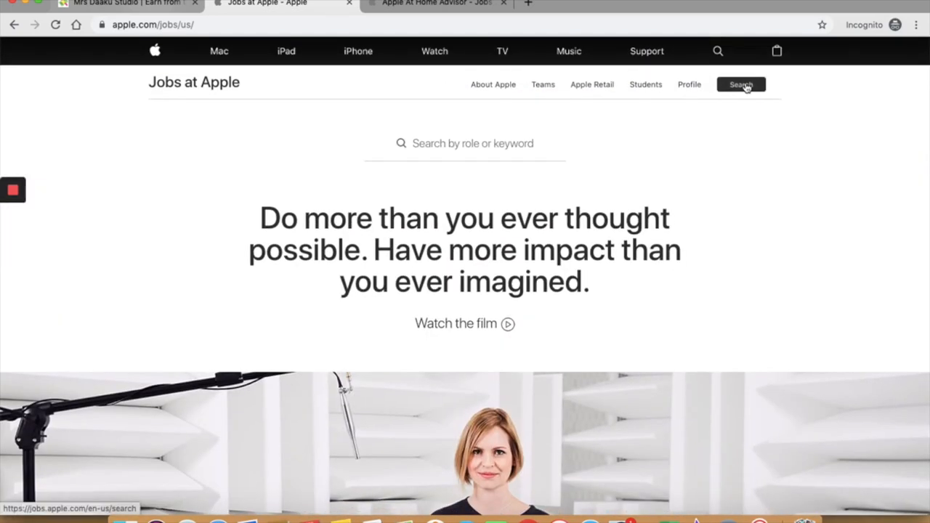
# Search Jobs at Apple for the keyword 'at home advisor'.
pyautogui.click(741, 85)
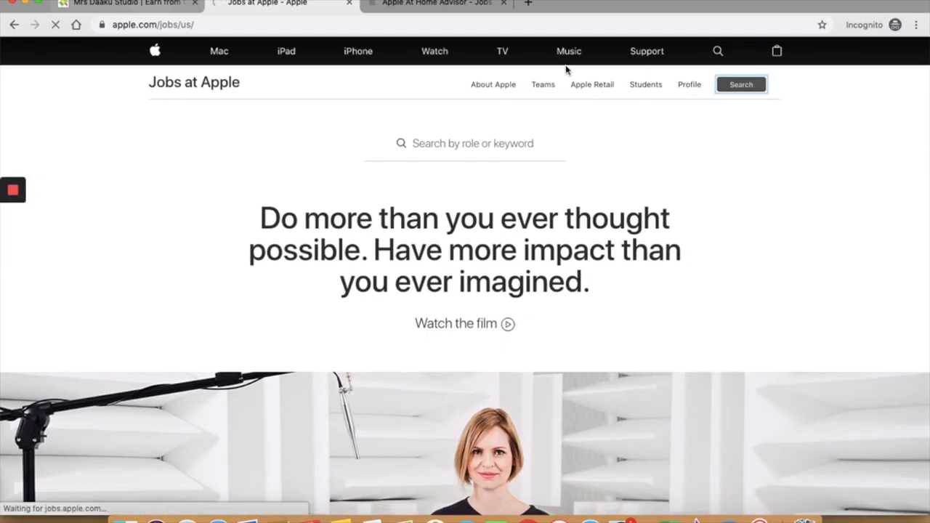
pyautogui.click(741, 85)
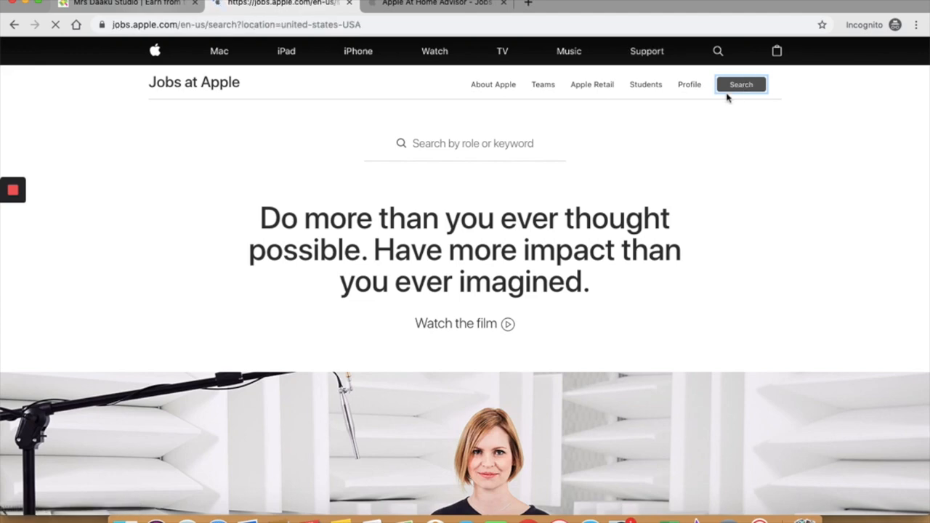
pyautogui.click(741, 85)
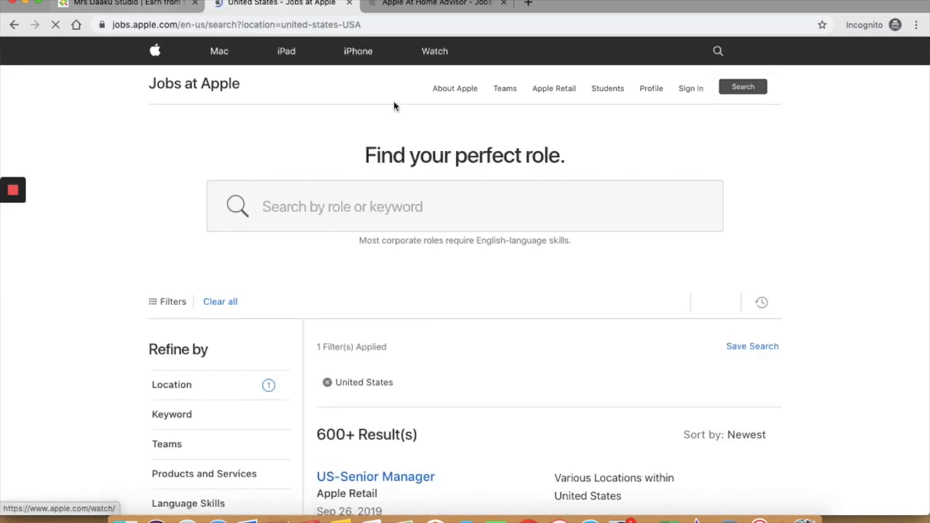
pyautogui.click(465, 207)
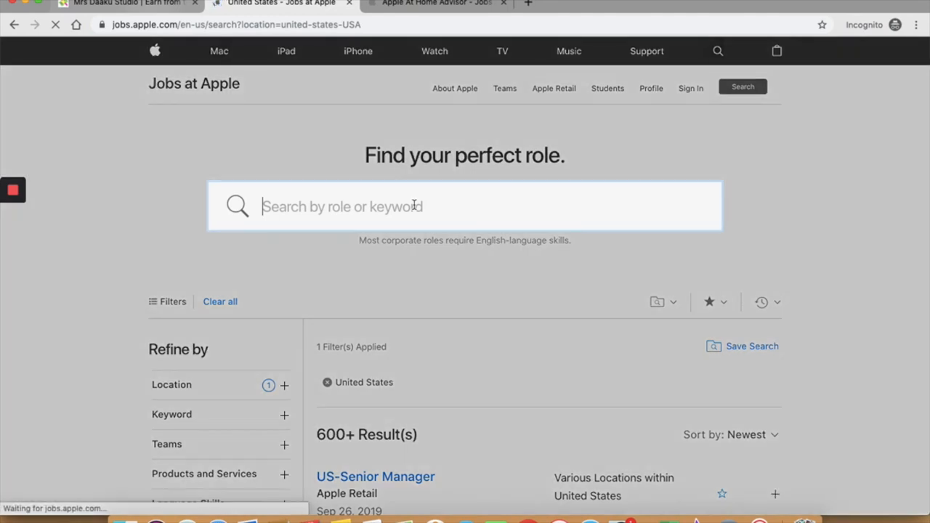
pyautogui.write('a')
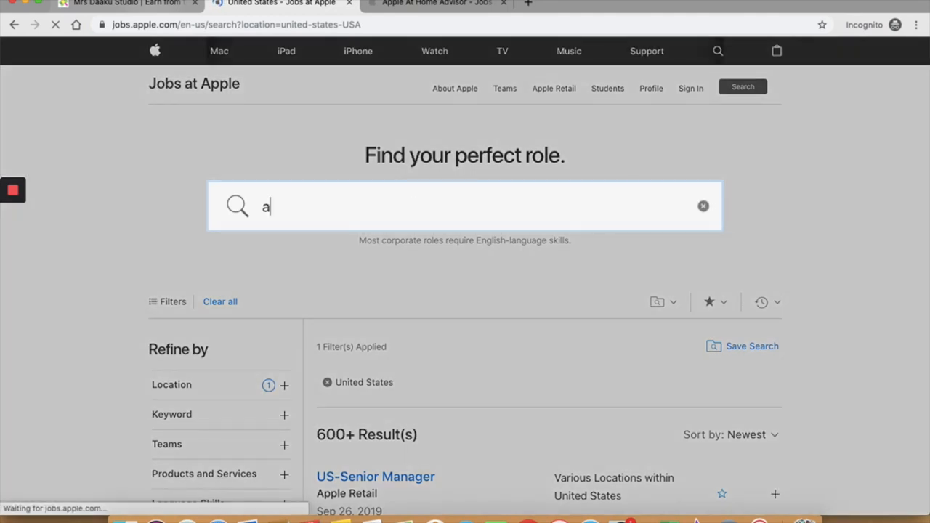
pyautogui.write('t home')
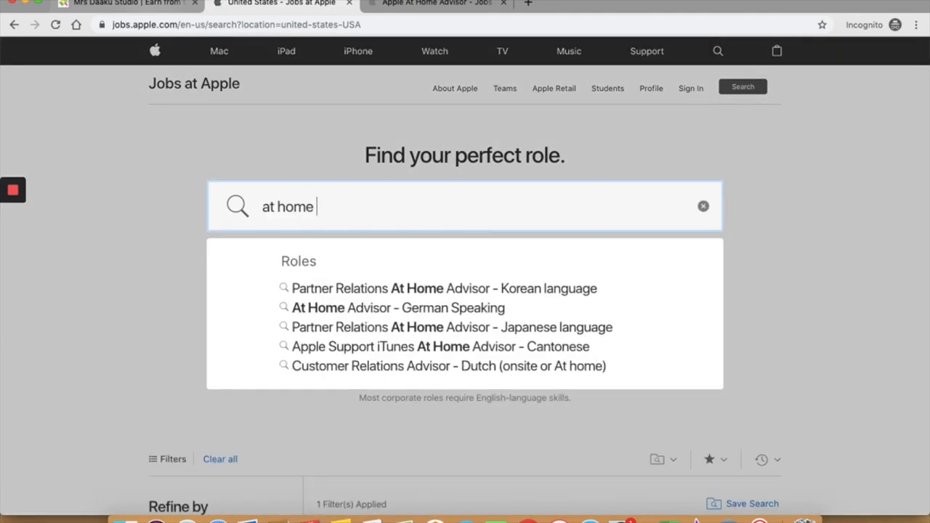
pyautogui.write('advisor')
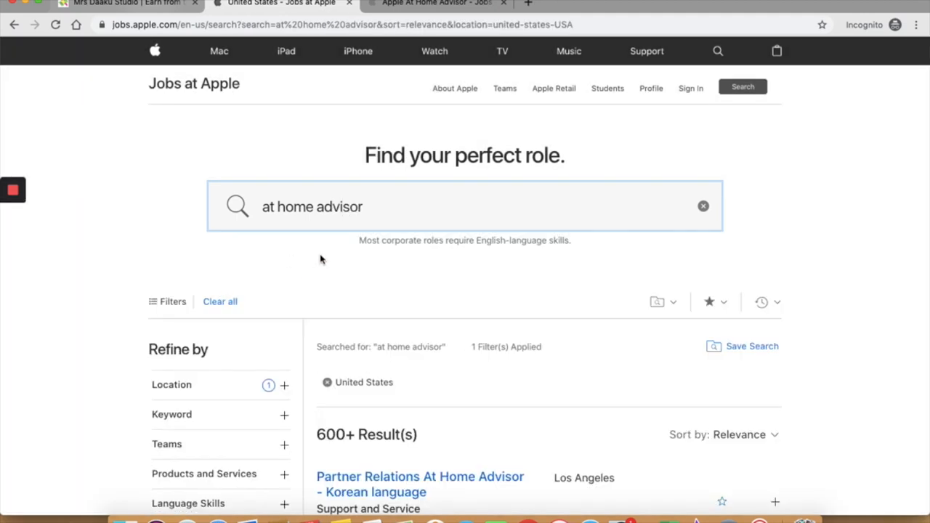
pyautogui.moveTo(290, 274)
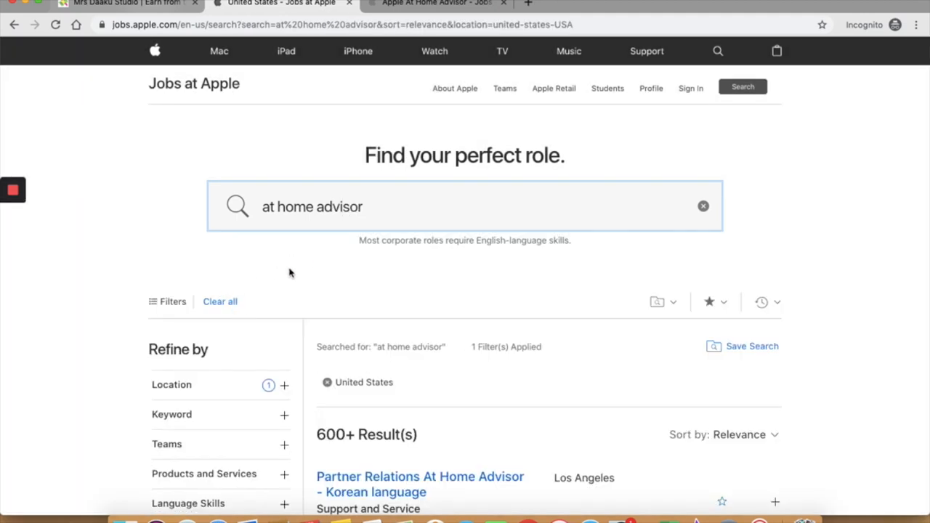
pyautogui.moveTo(303, 267)
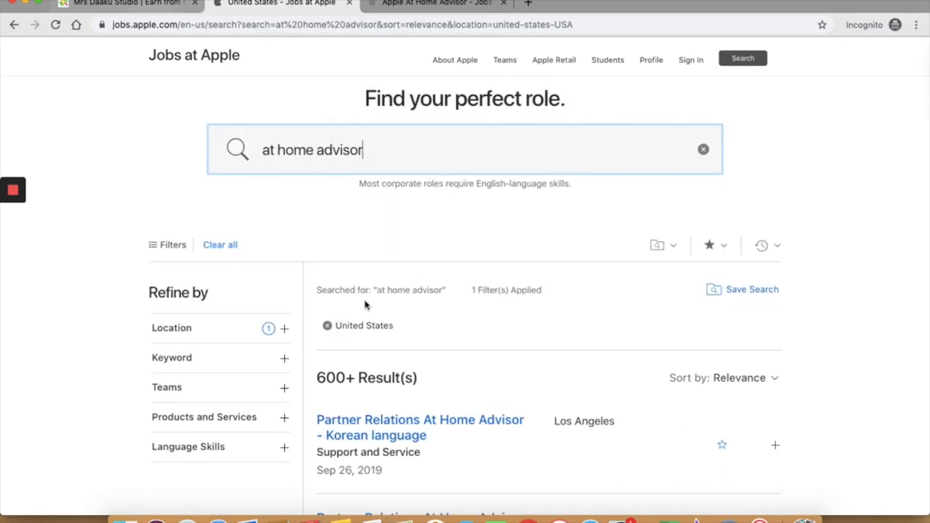
# Clear the United States location filter so results show 600+ roles.
pyautogui.click(327, 325)
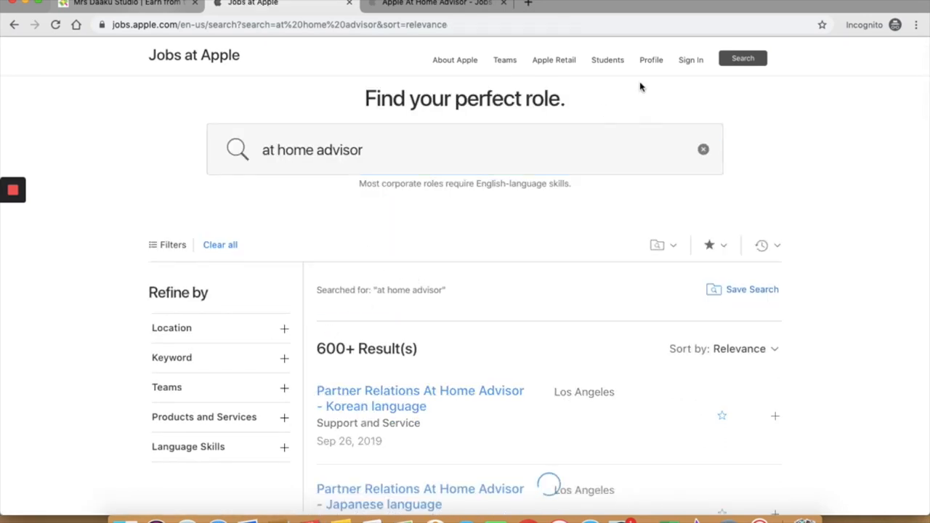
pyautogui.scroll(-3)
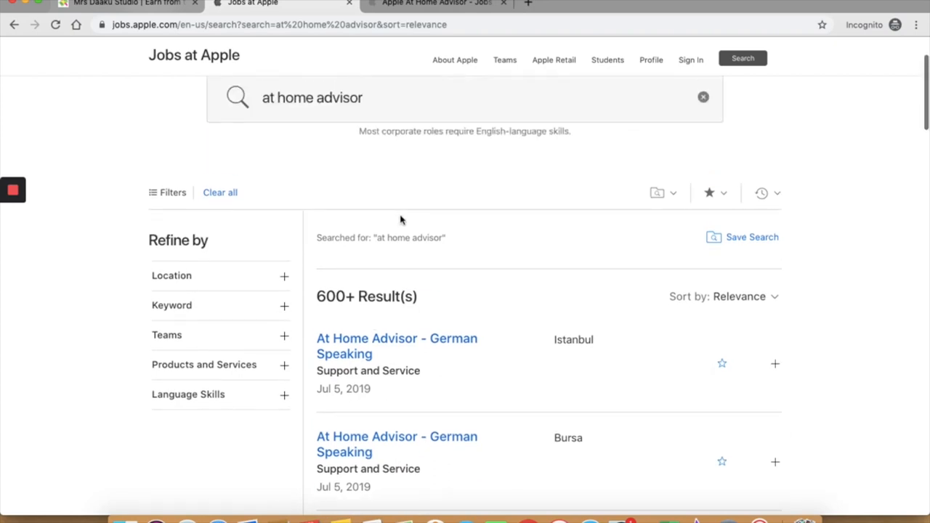
pyautogui.scroll(-3)
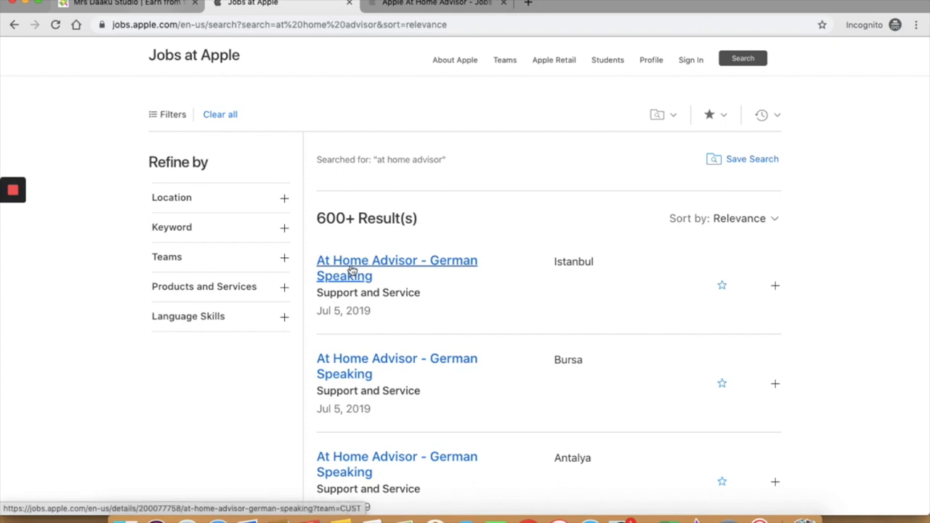
# View the Istanbul At Home Advisor - German Speaking posting's work-from-home summary and Additional Requirements.
pyautogui.click(397, 267)
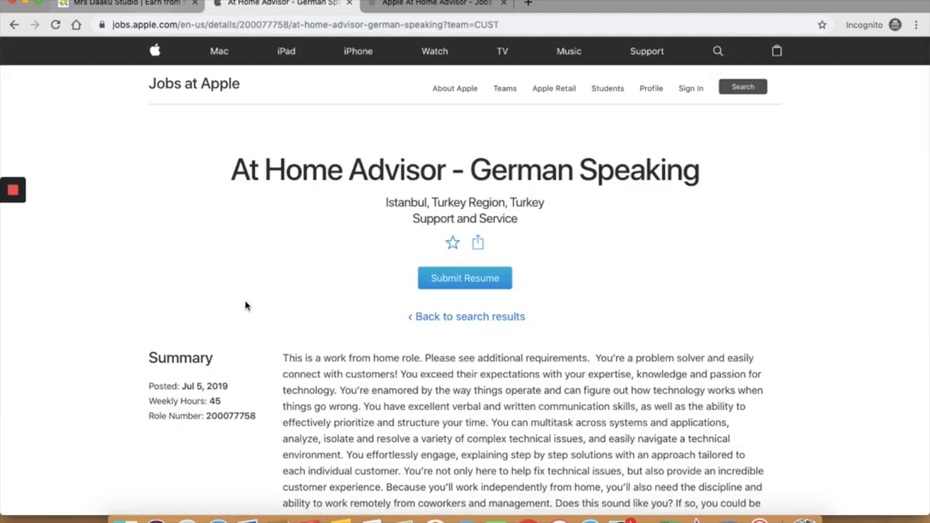
pyautogui.moveTo(282, 357); pyautogui.dragTo(436, 357)
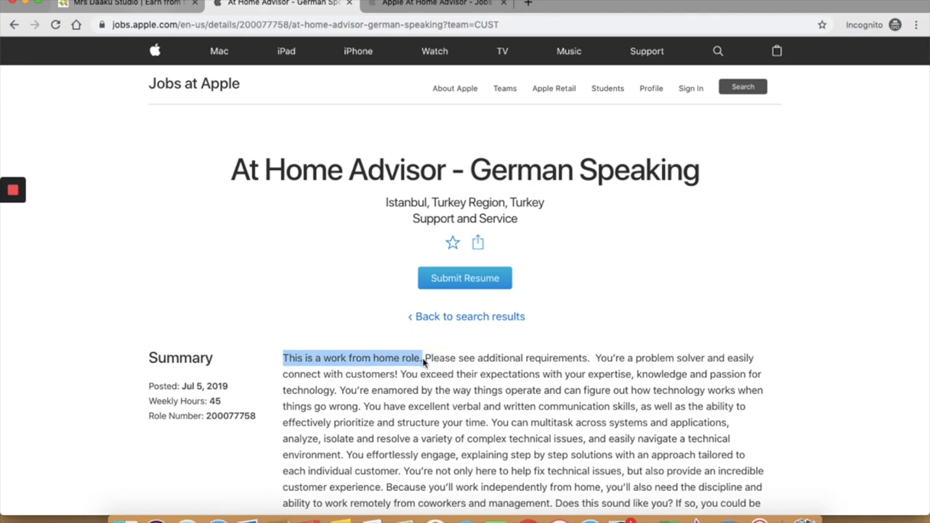
pyautogui.scroll(-3)
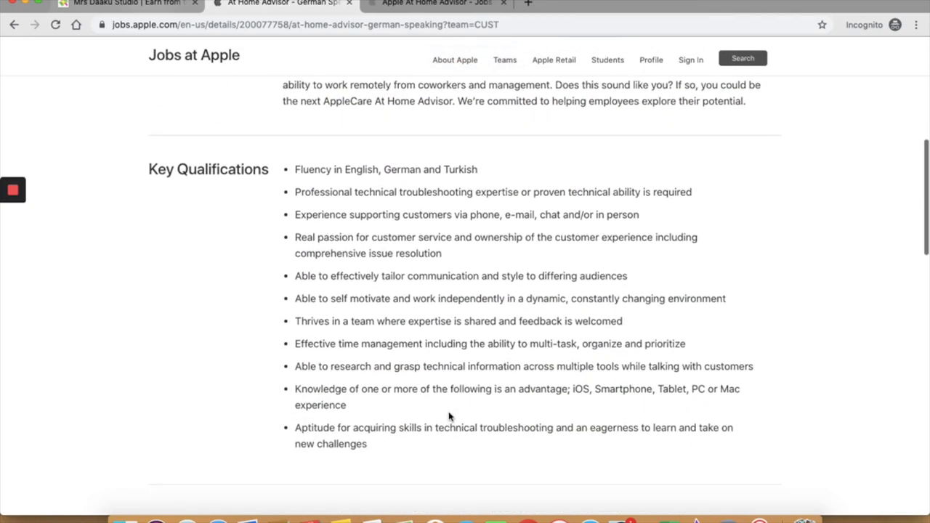
pyautogui.scroll(-3)
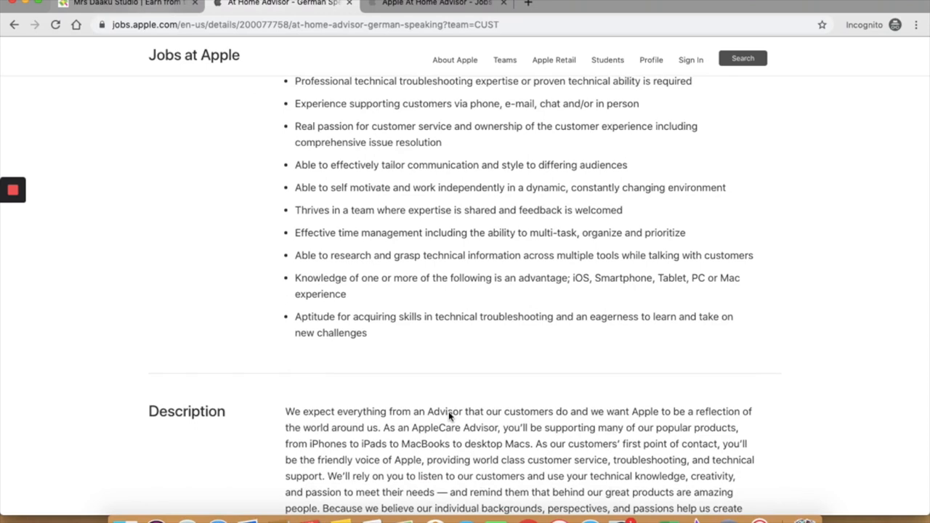
pyautogui.moveTo(437, 340)
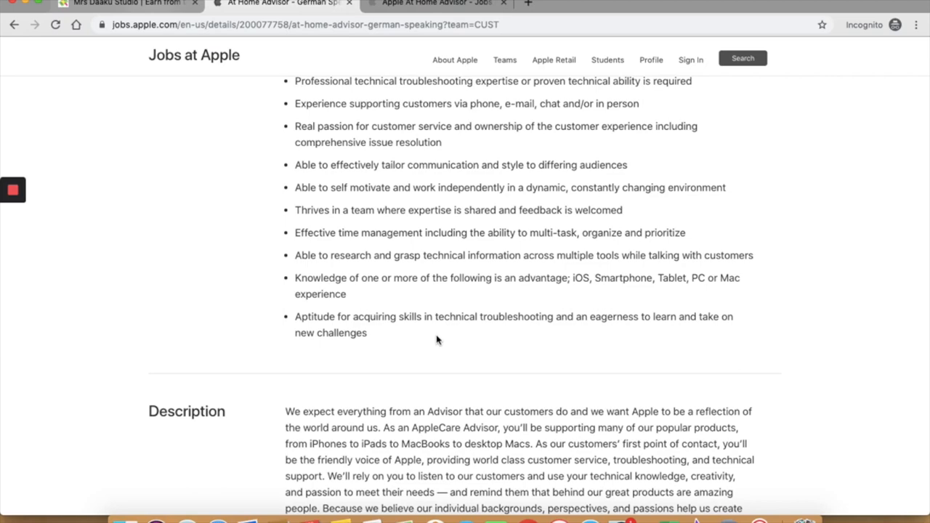
pyautogui.scroll(-3)
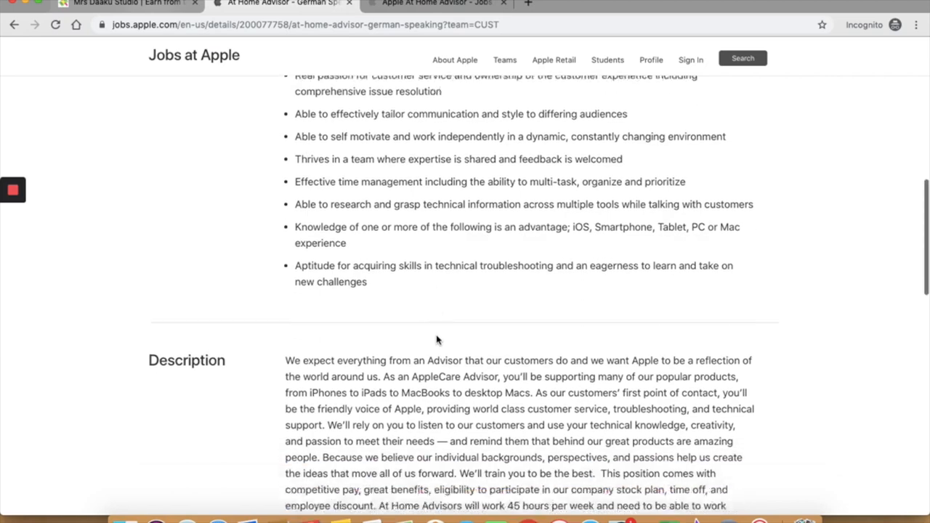
pyautogui.scroll(-3)
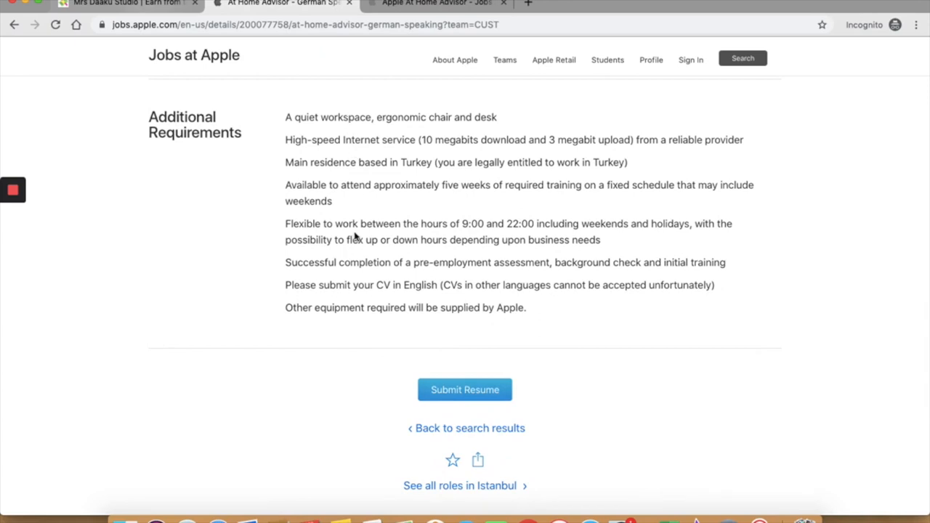
pyautogui.moveTo(250, 180)
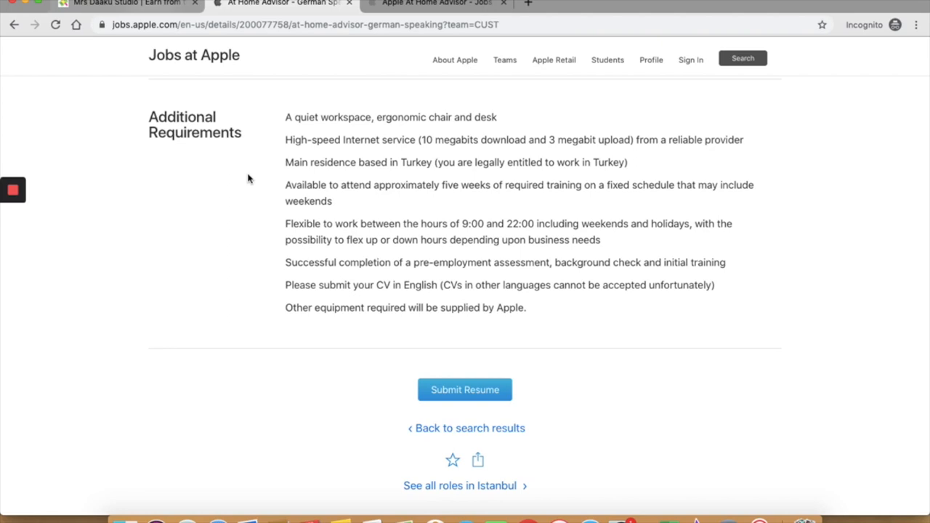
pyautogui.moveTo(333, 103)
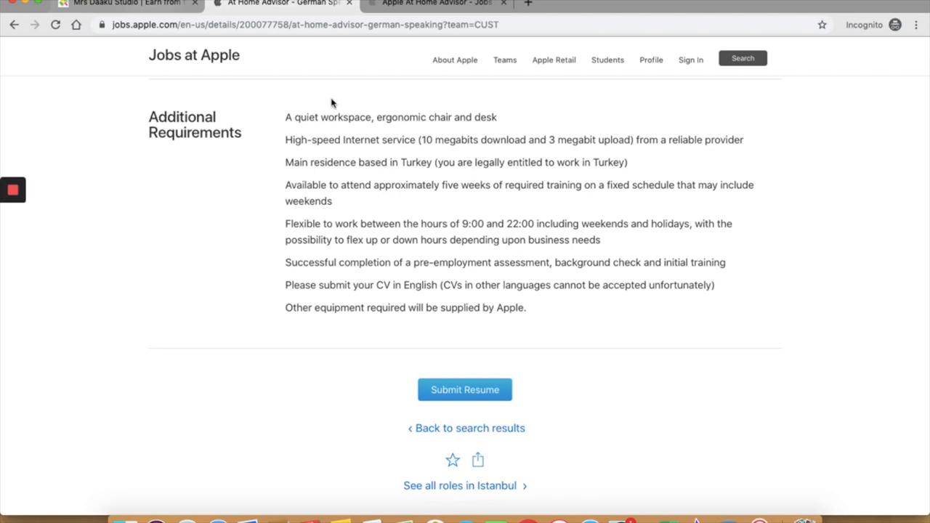
# Filter the 'at home advisor' results by Home Office location, leaving 60 results.
pyautogui.scroll(3)
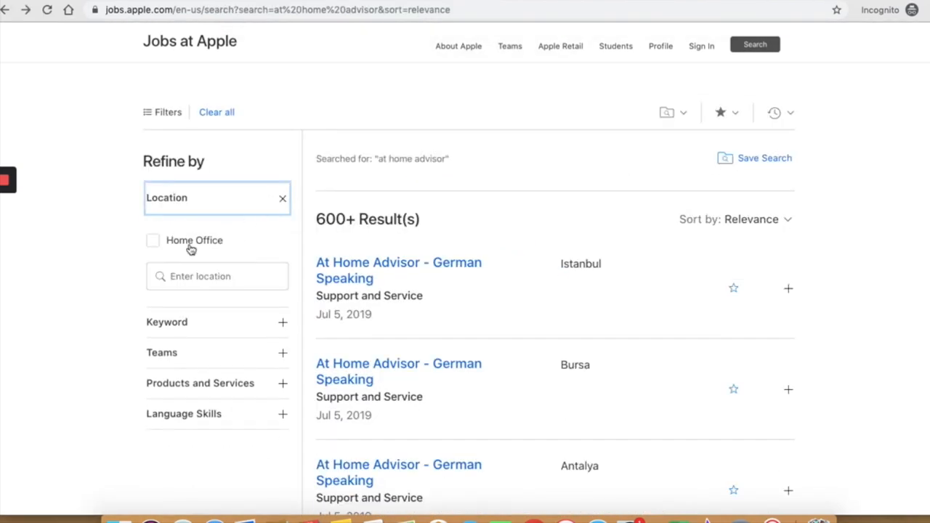
pyautogui.click(152, 241)
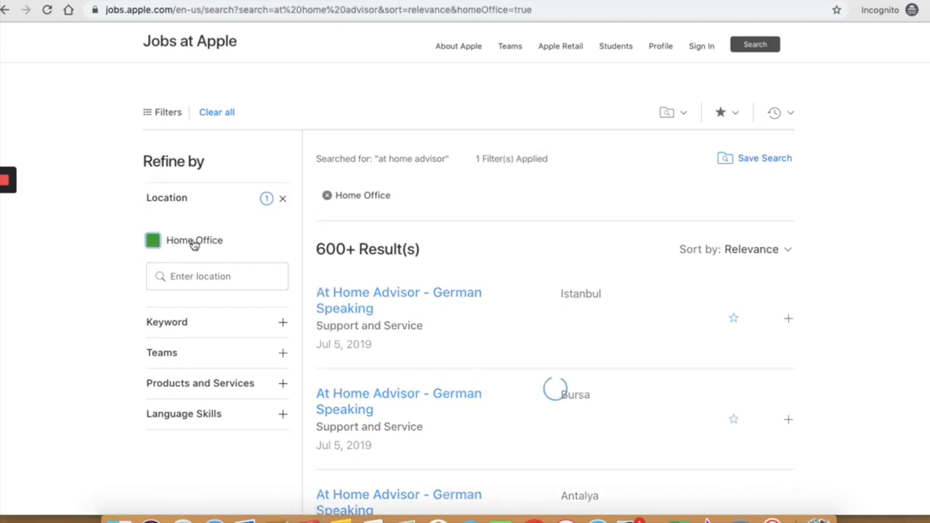
pyautogui.click(153, 240)
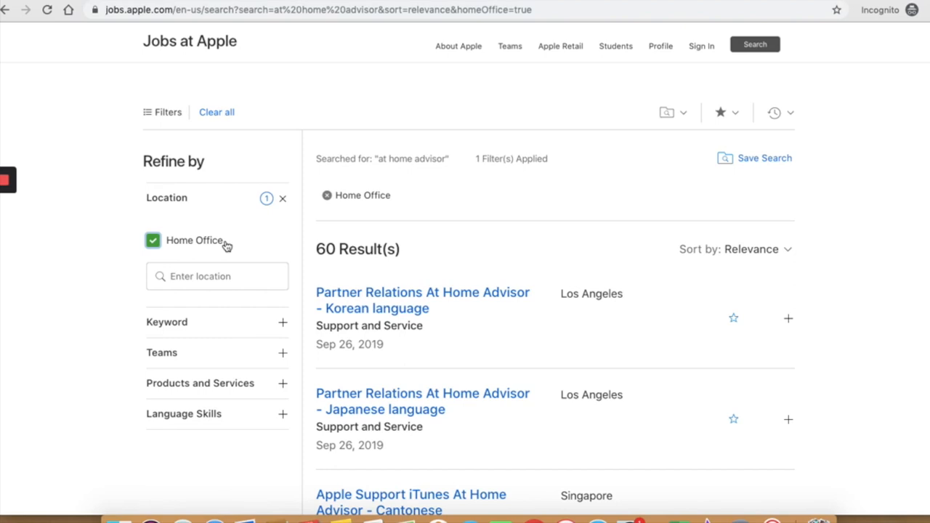
pyautogui.moveTo(302, 250)
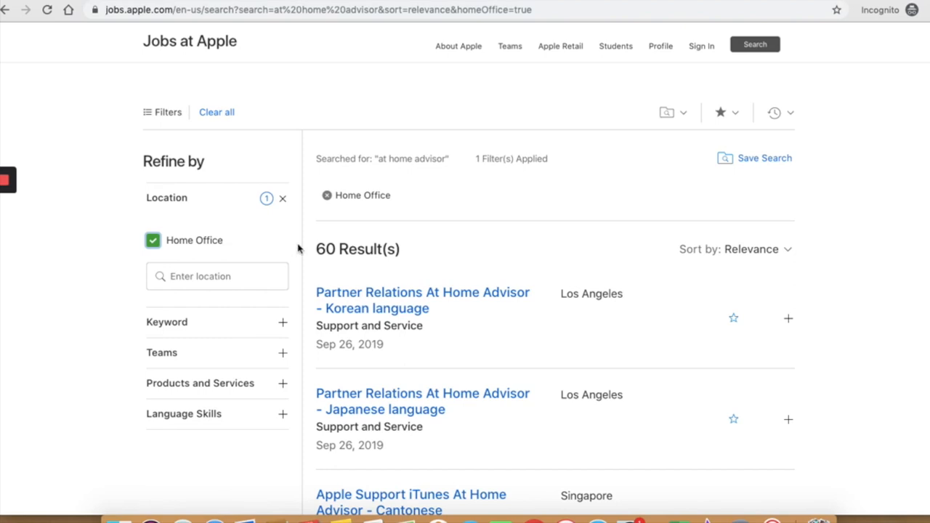
pyautogui.moveTo(350, 255)
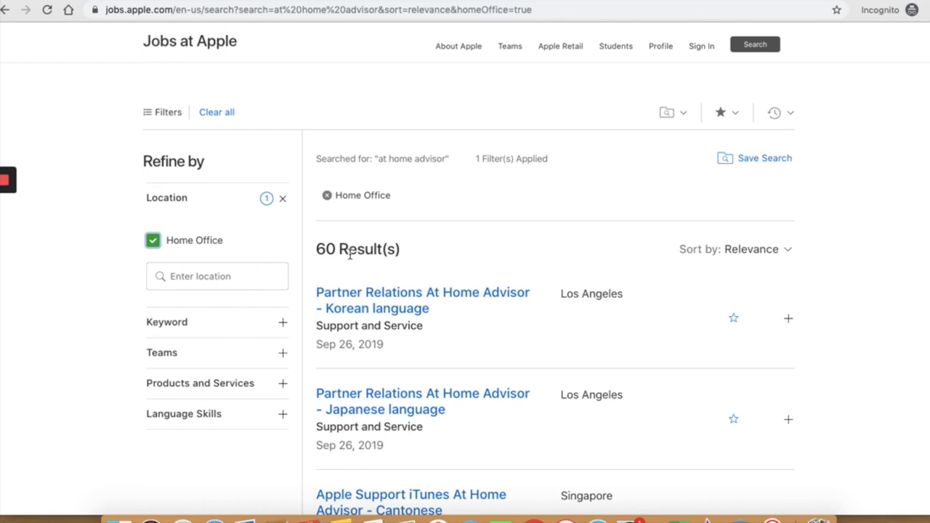
pyautogui.moveTo(422, 258)
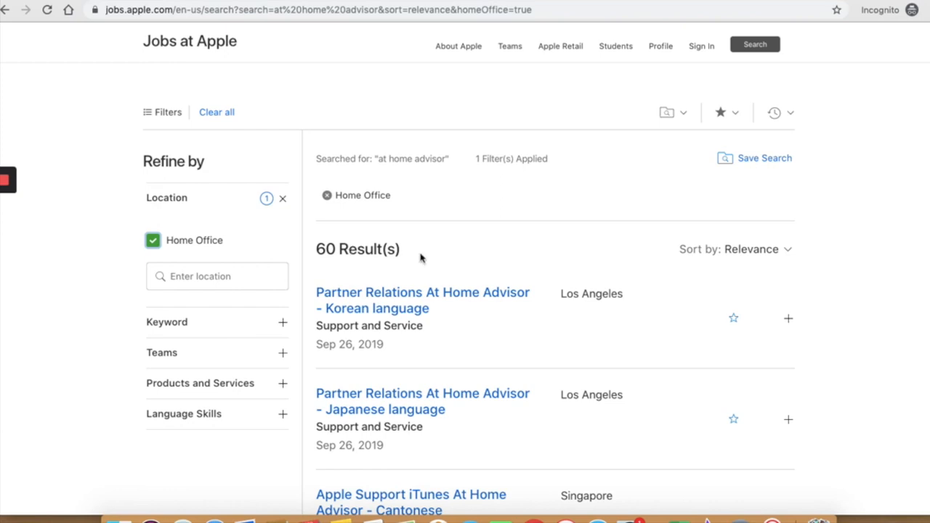
pyautogui.scroll(-3)
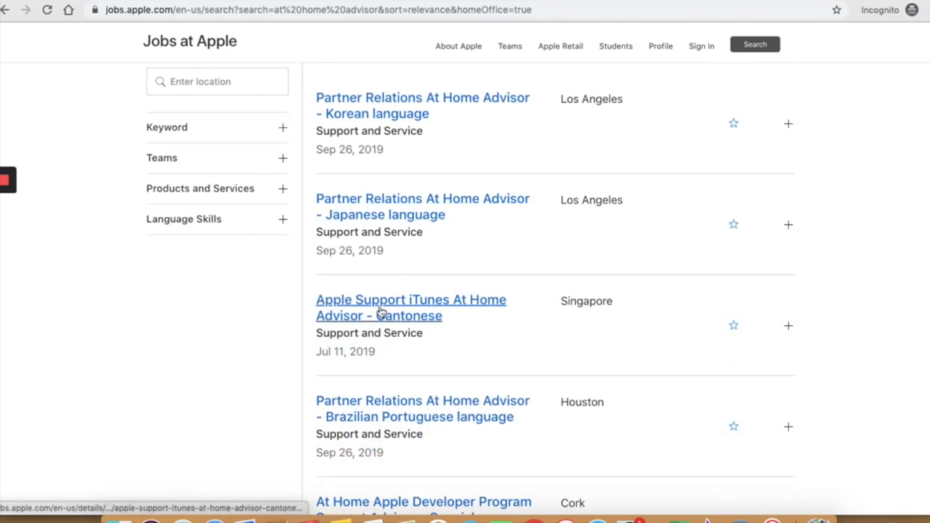
pyautogui.scroll(-3)
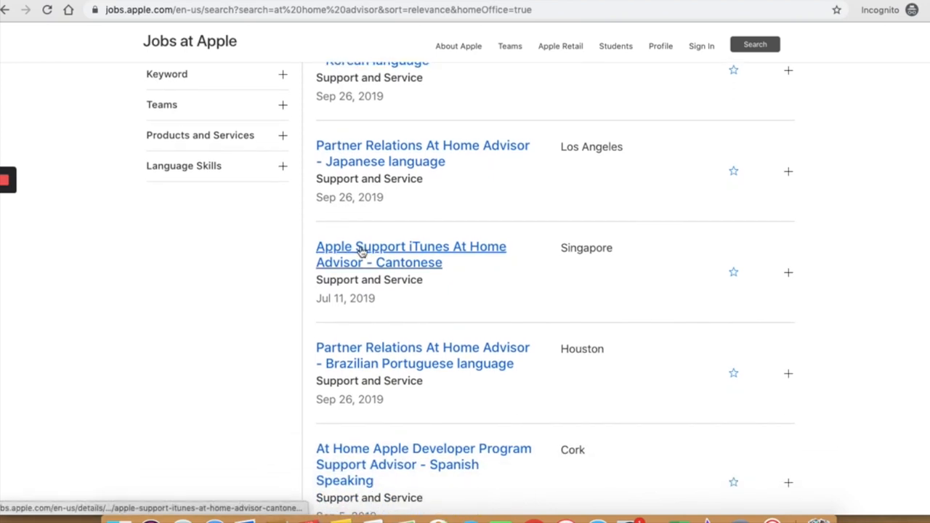
pyautogui.click(410, 247)
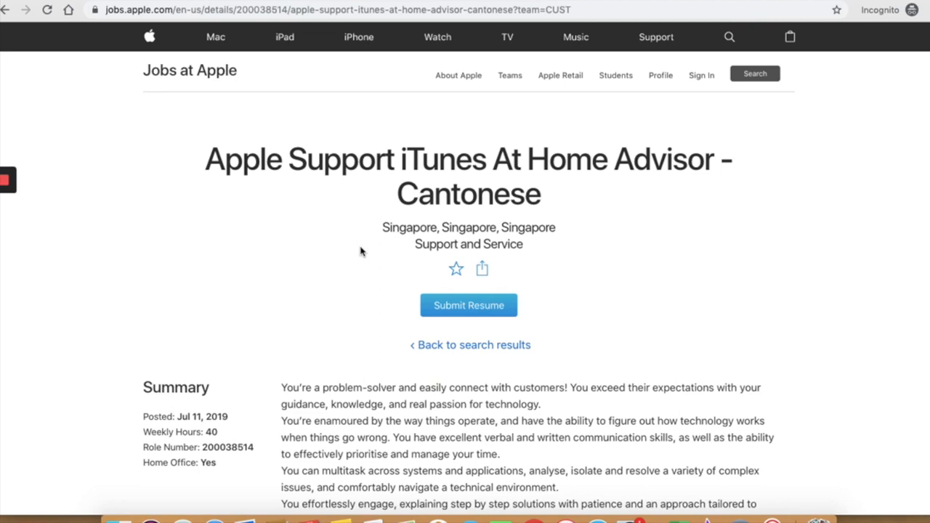
pyautogui.scroll(-3)
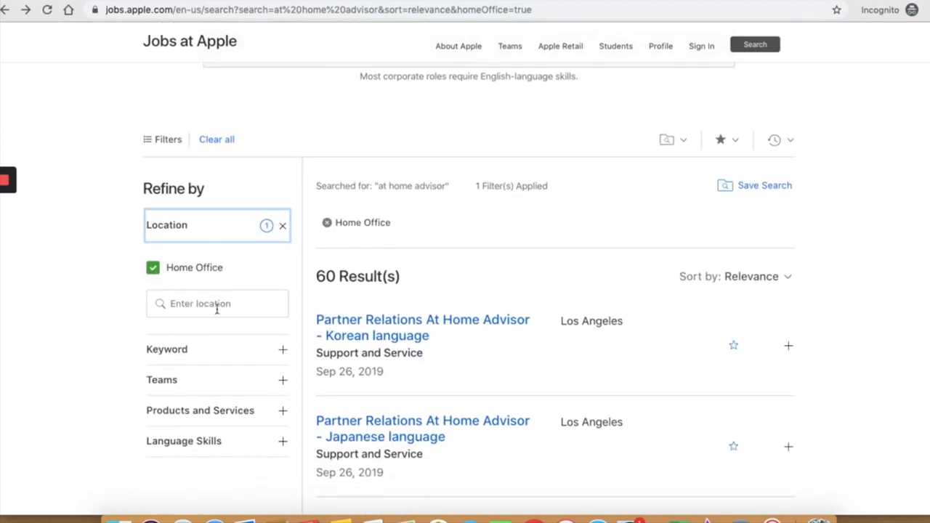
# Add India as a location filter, narrowing results to one Hyderabad Product Manager role.
pyautogui.write('india')
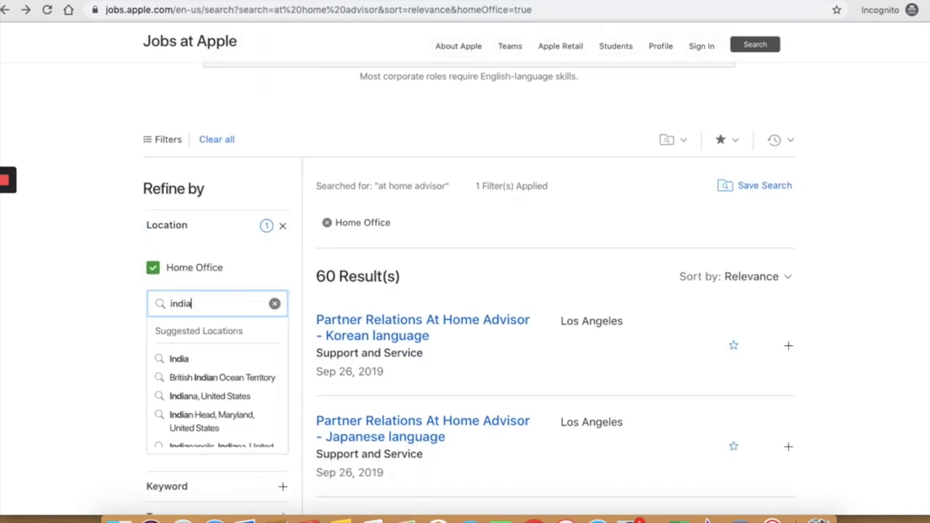
pyautogui.click(179, 357)
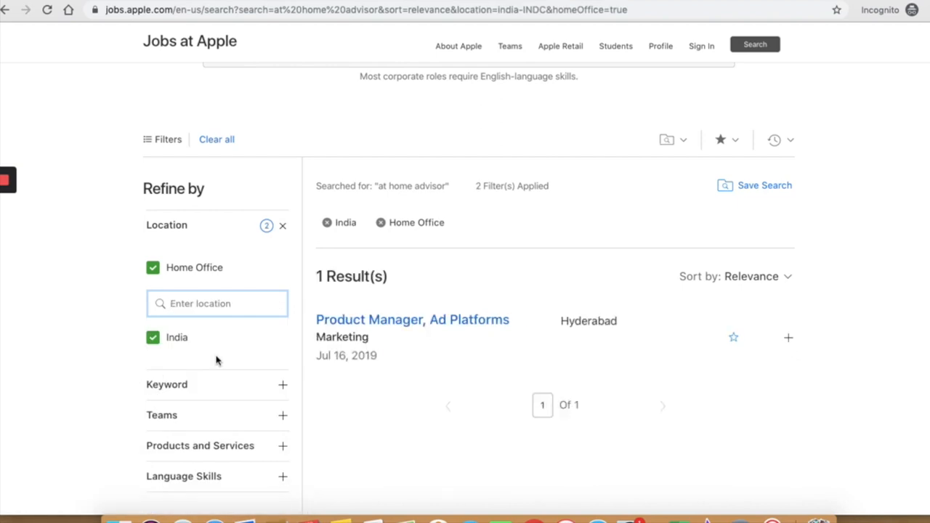
pyautogui.moveTo(412, 320)
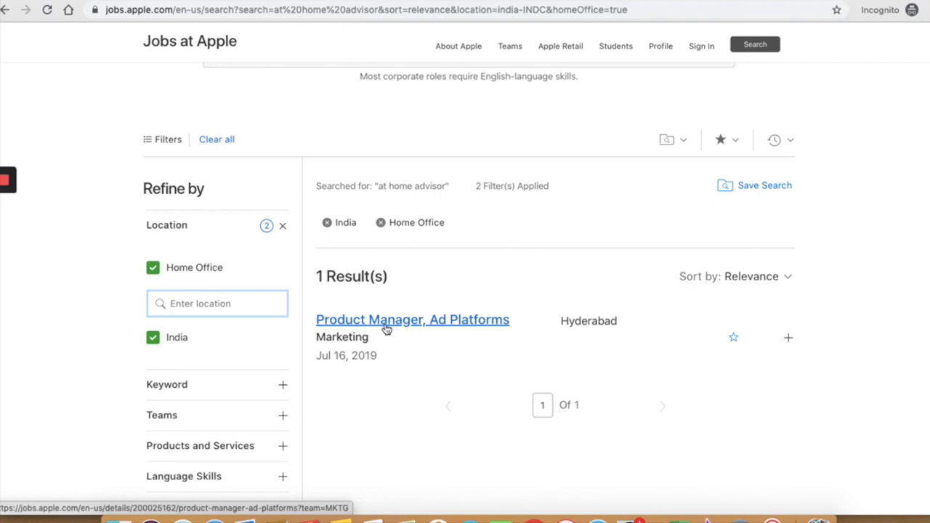
# View the Product Manager, Ad Platforms posting in Hyderabad showing Home Office: Yes.
pyautogui.click(413, 320)
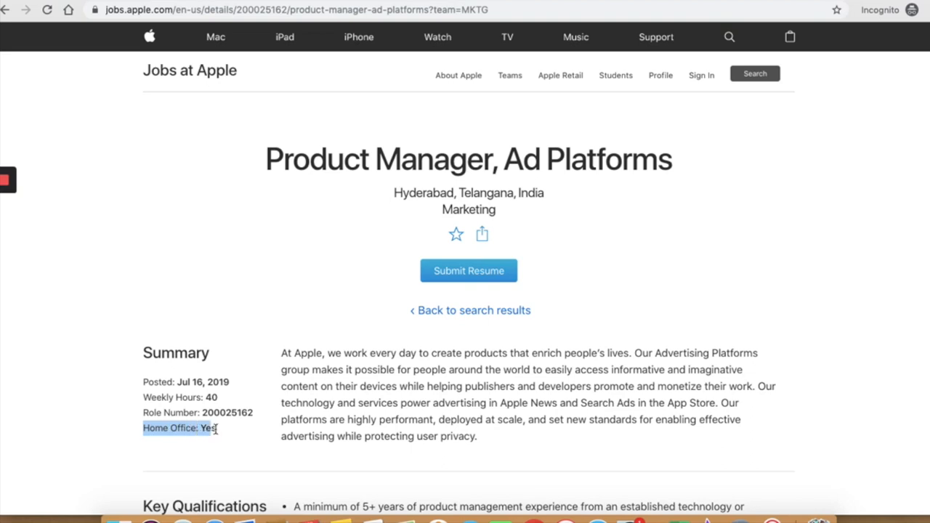
pyautogui.click(221, 428)
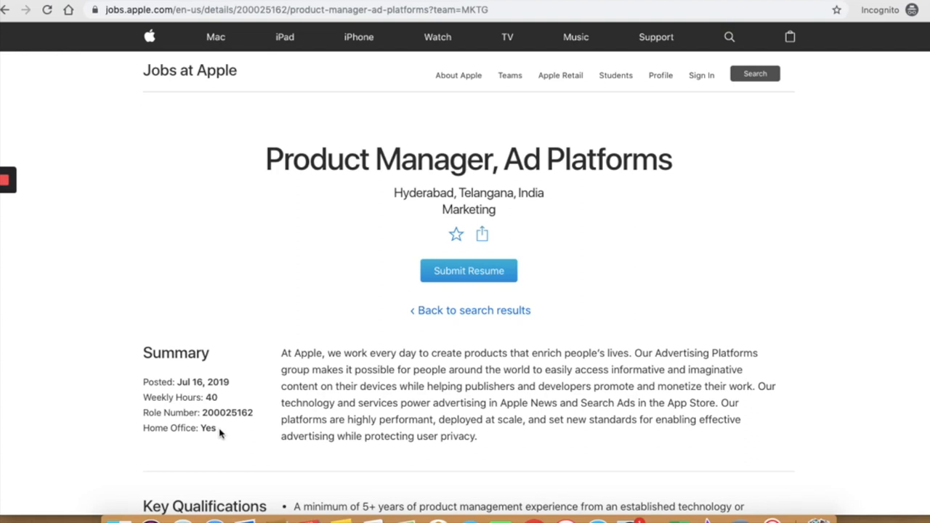
pyautogui.moveTo(466, 2)
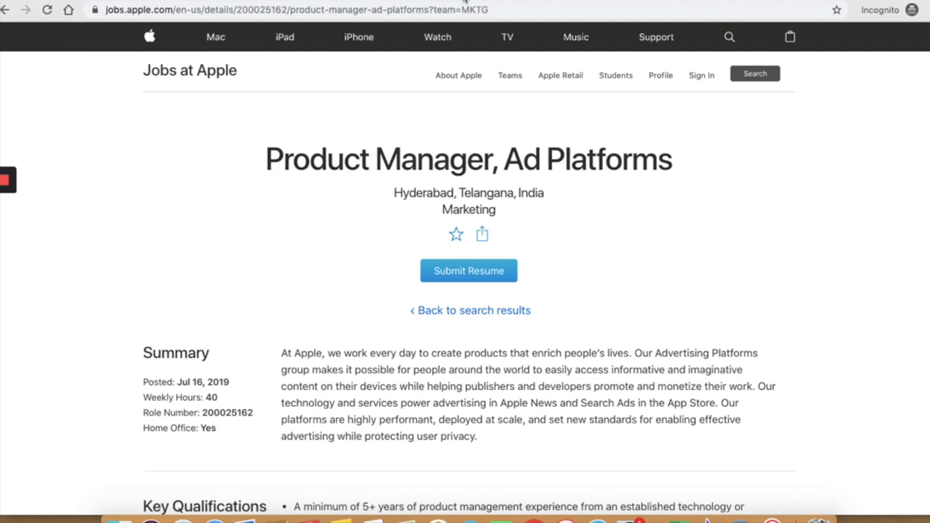